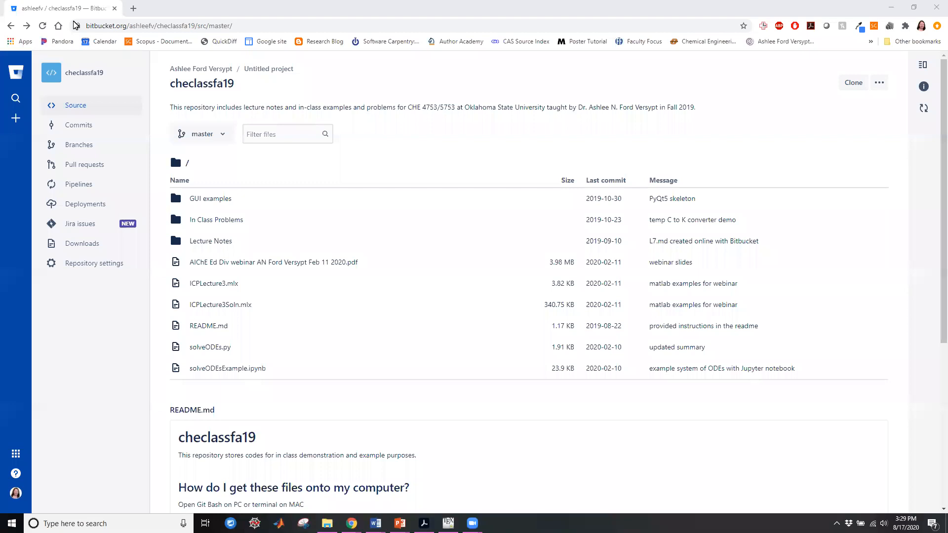
Search the computer for the Git Bash app from the taskbar search box
{"action": "left_click", "coordinate": [181, 25]}
{"action": "type", "text": "git bash"}
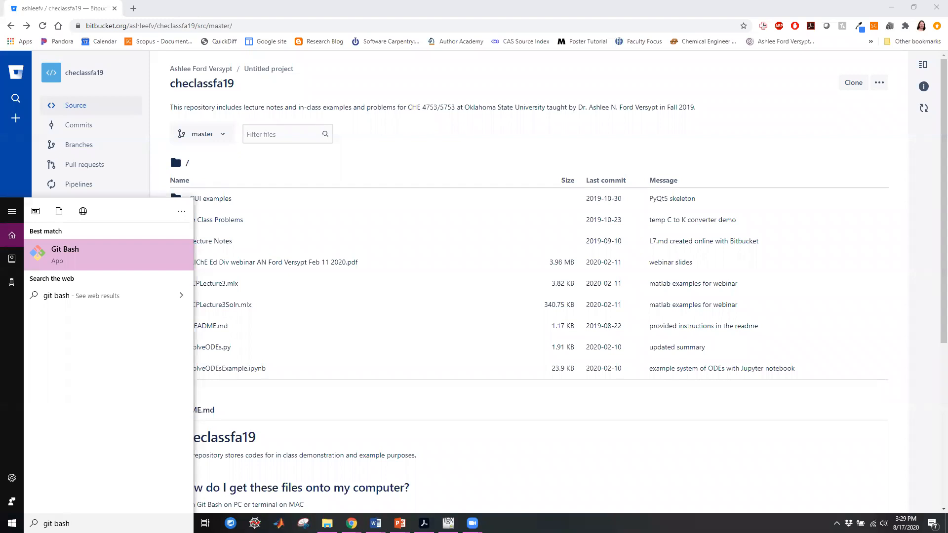
Launch Git Bash Here on the local checlassfa19 folder in File Explorer
{"action": "left_click", "coordinate": [326, 524]}
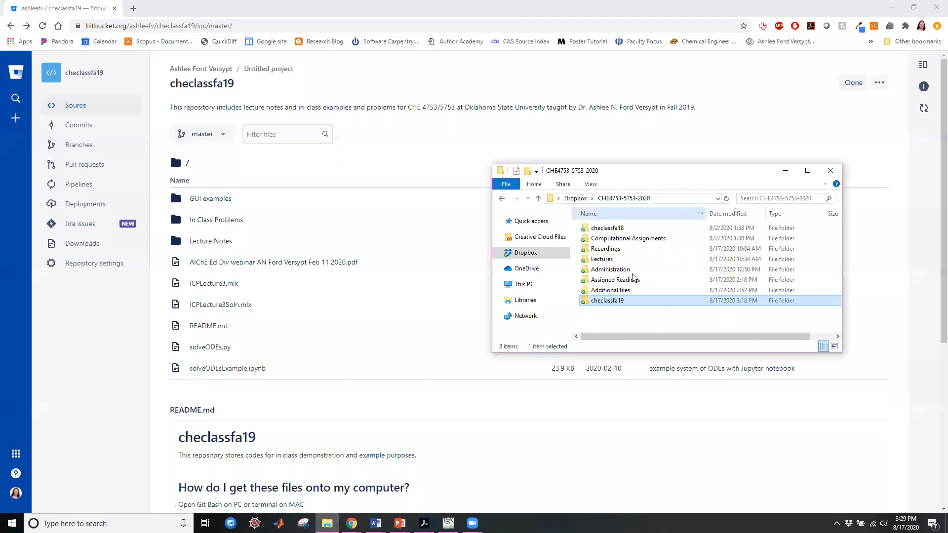
{"action": "right_click", "coordinate": [606, 300]}
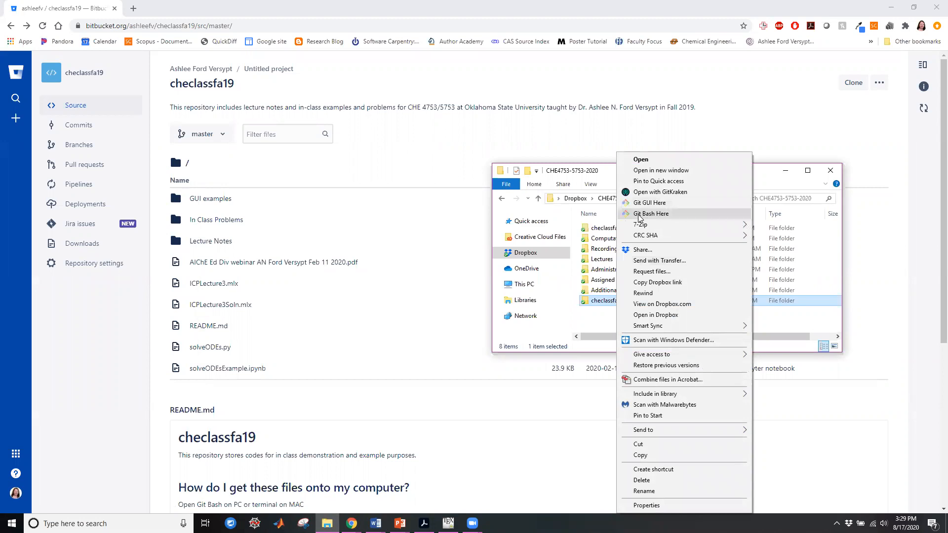
{"action": "left_click", "coordinate": [650, 213]}
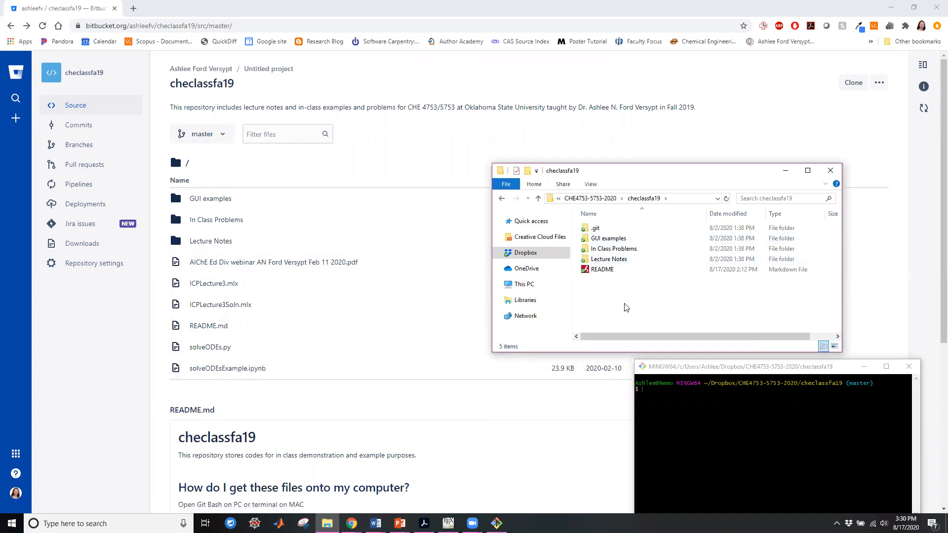
{"action": "mouse_move", "coordinate": [626, 316]}
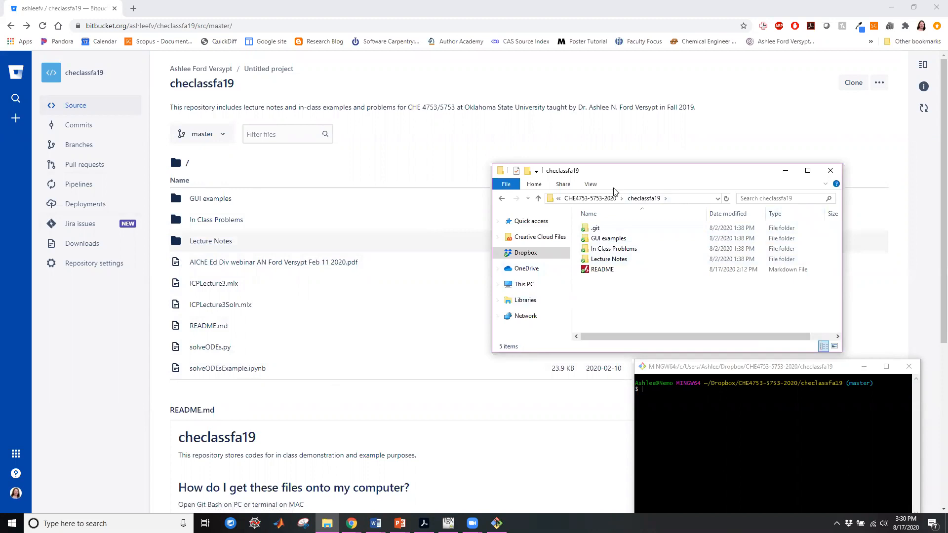
Read the README.md setup instructions on the source page, then view the commit history
{"action": "left_click", "coordinate": [75, 104]}
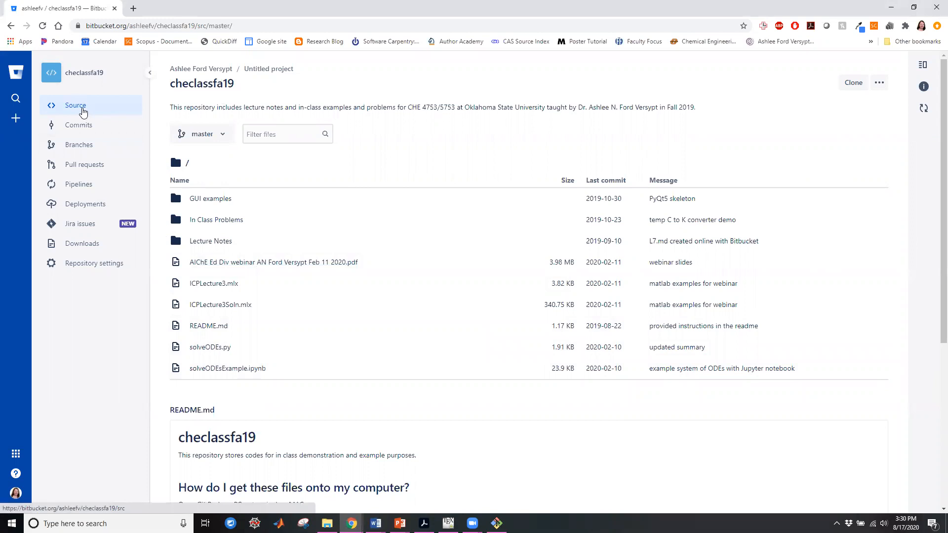
{"action": "scroll", "scroll_direction": "down", "scroll_amount": 3}
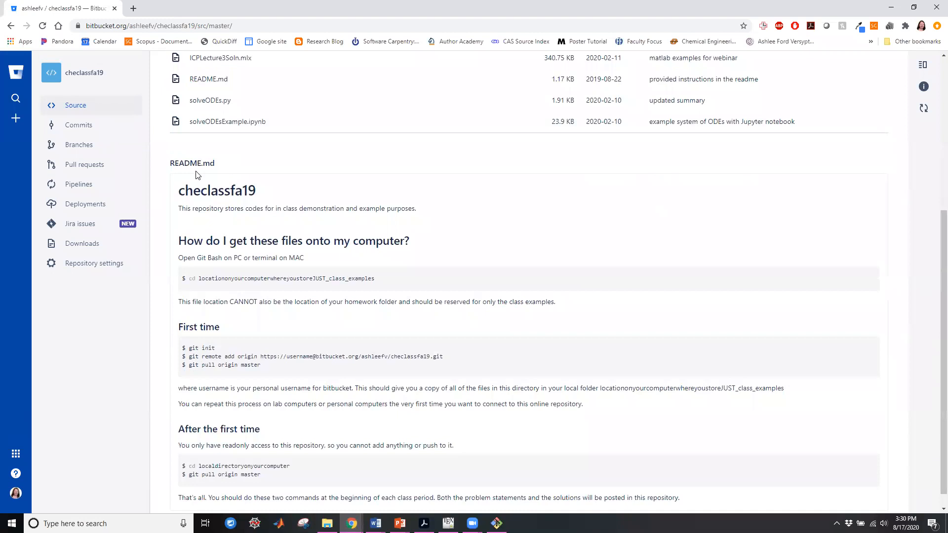
{"action": "scroll", "scroll_direction": "down", "scroll_amount": 3}
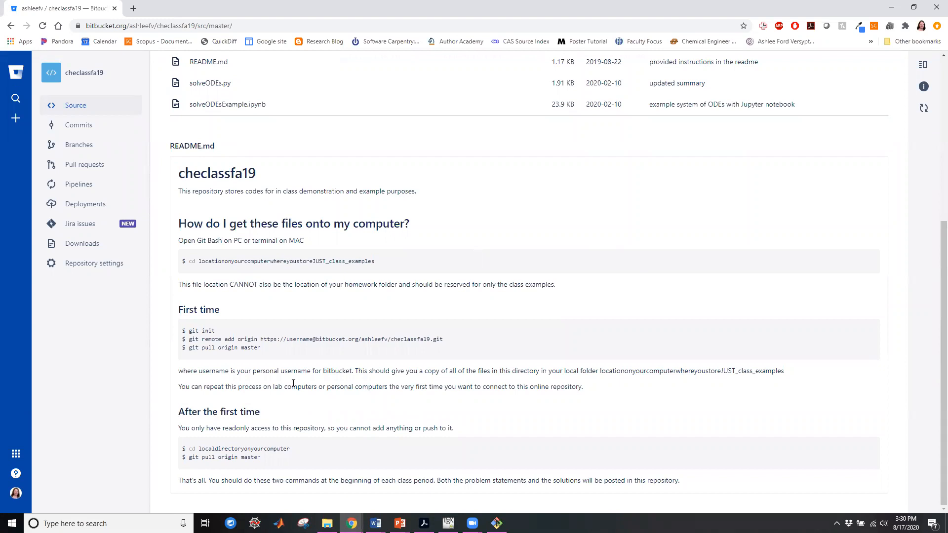
{"action": "mouse_move", "coordinate": [276, 339]}
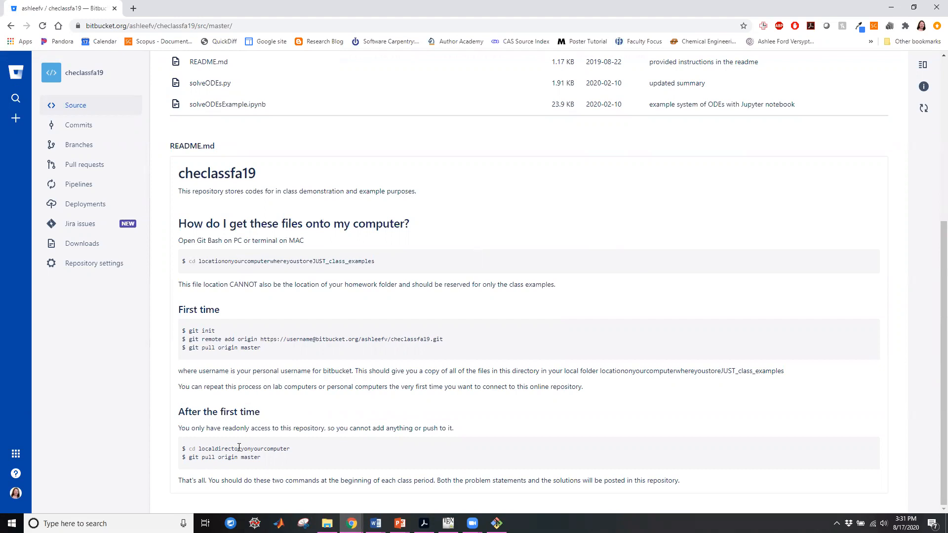
{"action": "left_click", "coordinate": [78, 124]}
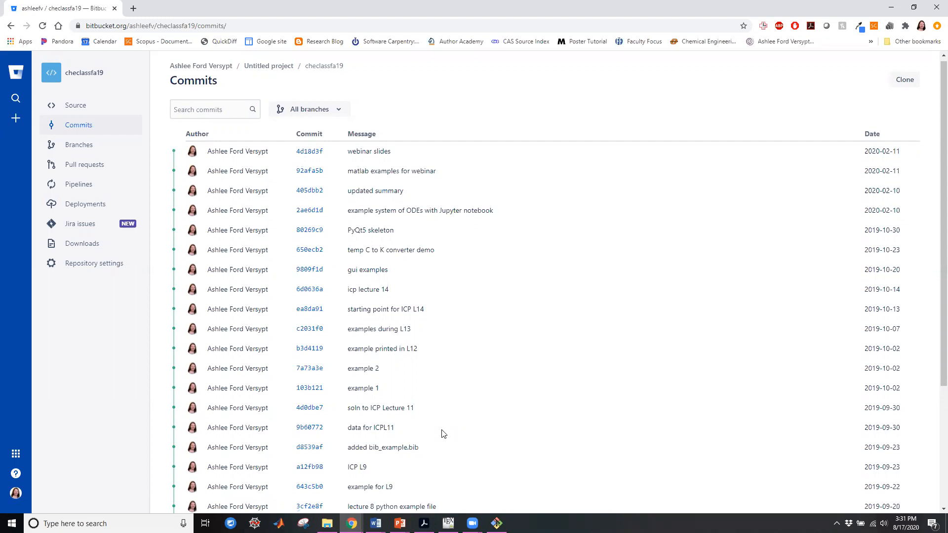
Scroll down the commits list to the earliest commit, examples for L8
{"action": "scroll", "scroll_direction": "down", "scroll_amount": 3}
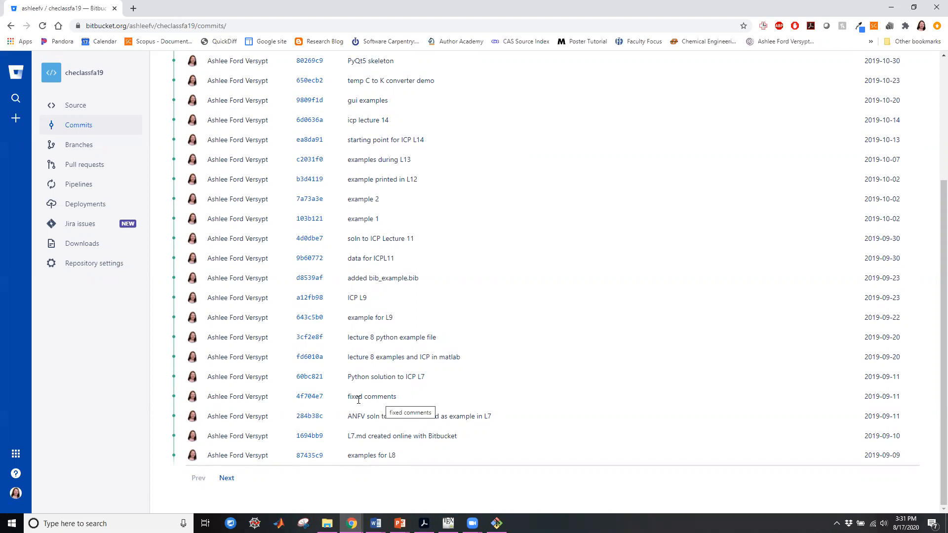
{"action": "mouse_move", "coordinate": [256, 345]}
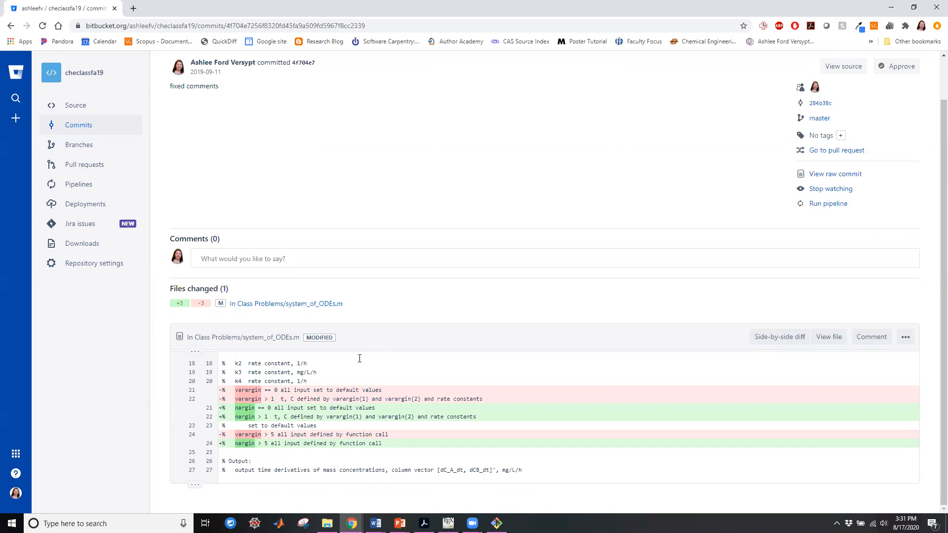
View and close the side-by-side diff of system_of_ODEs.m, then return to Source
{"action": "left_click", "coordinate": [779, 336]}
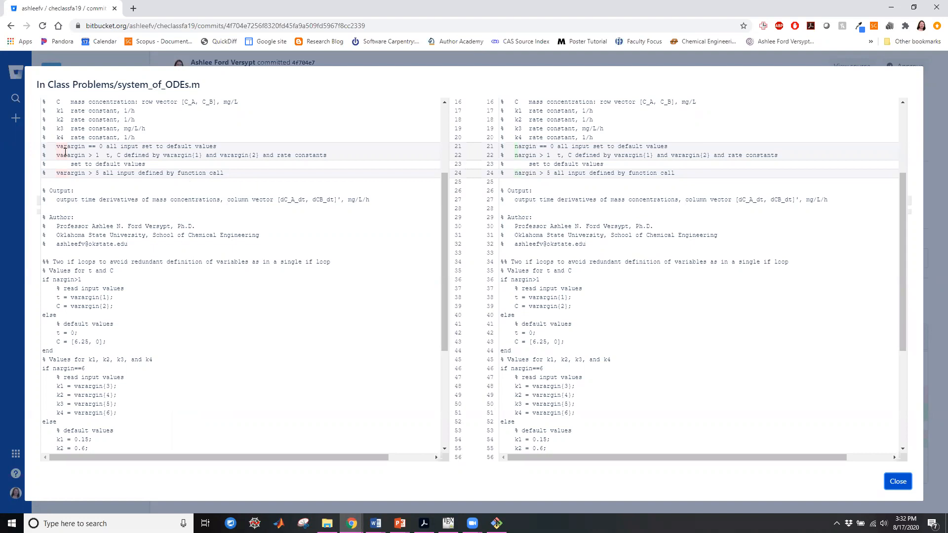
{"action": "scroll", "scroll_direction": "down", "scroll_amount": 3}
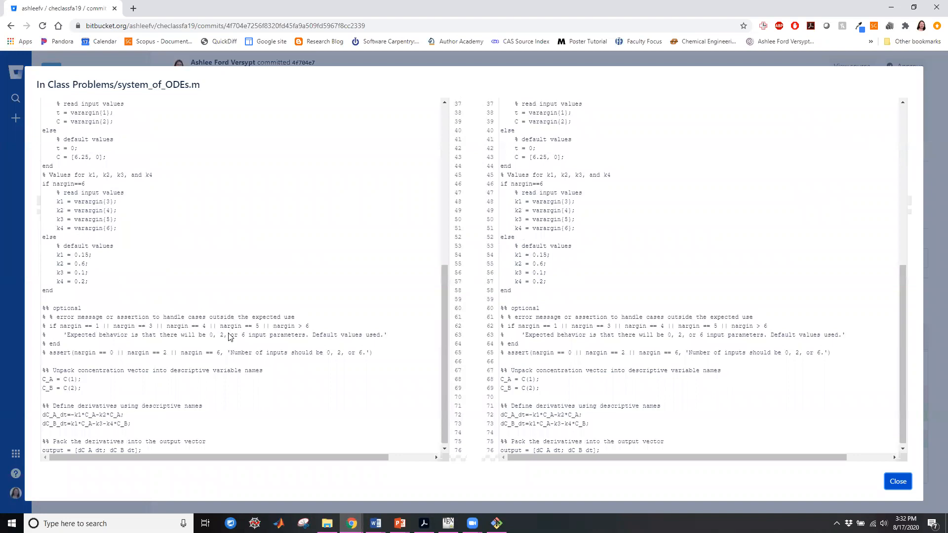
{"action": "left_click", "coordinate": [896, 481]}
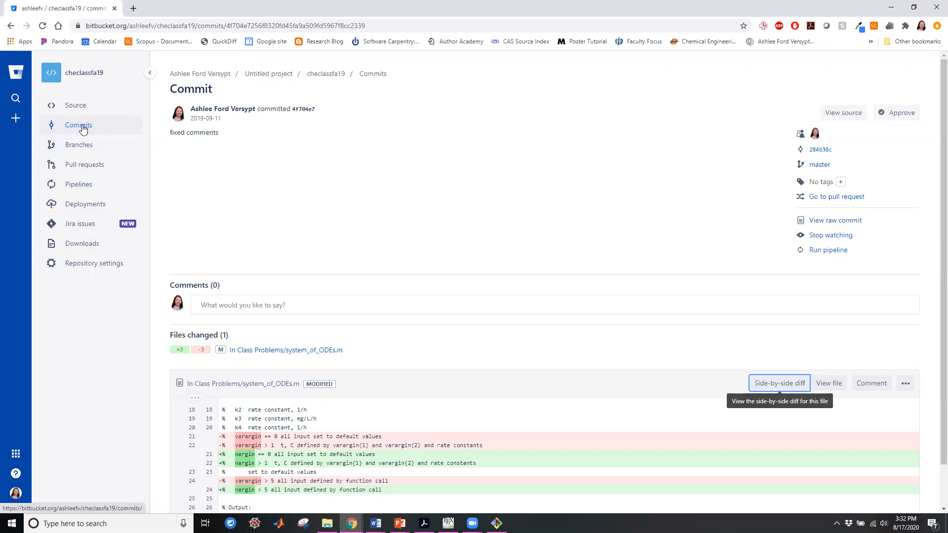
{"action": "left_click", "coordinate": [75, 105]}
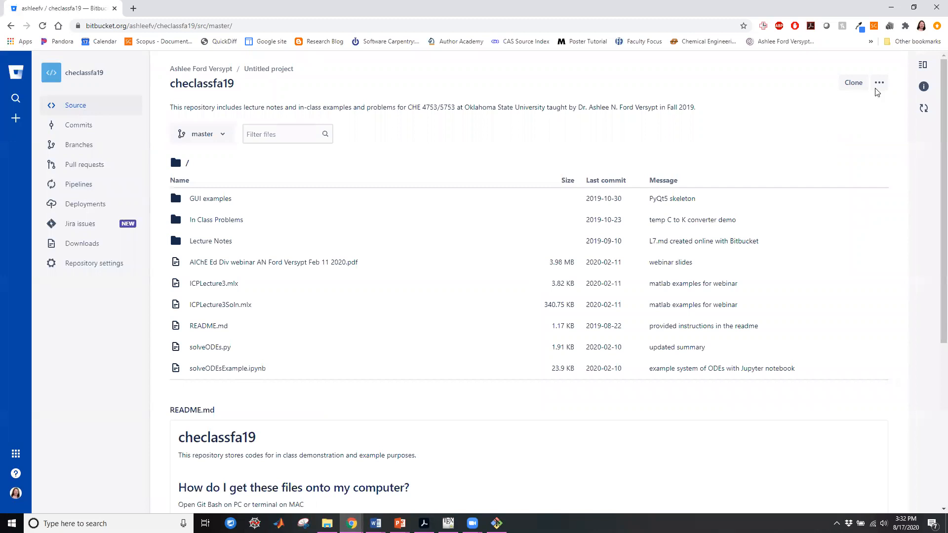
{"action": "left_click", "coordinate": [878, 83]}
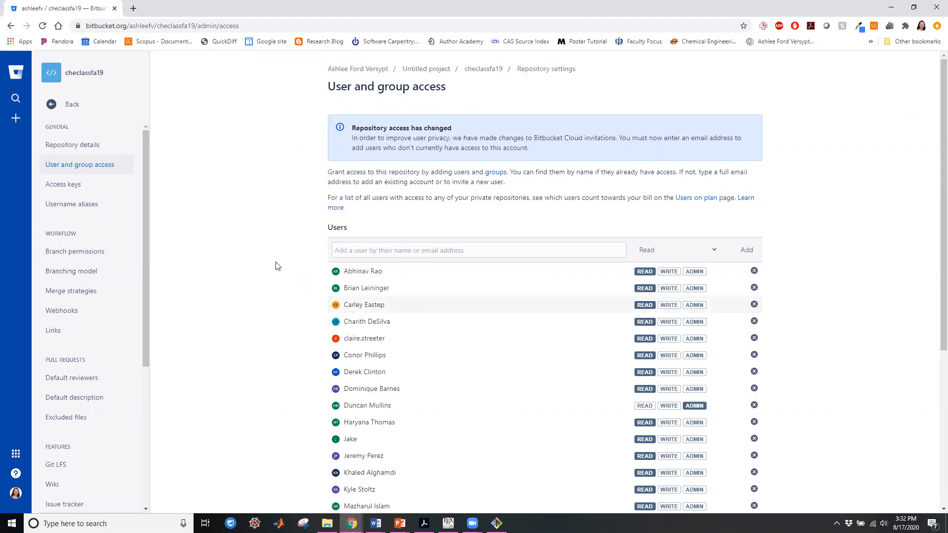
{"action": "left_click", "coordinate": [477, 250]}
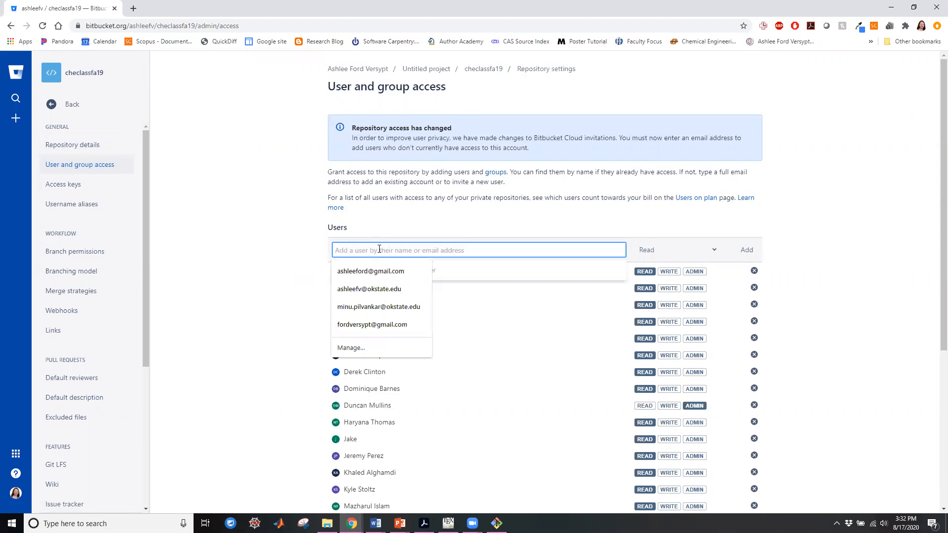
{"action": "type", "text": "ashleefv"}
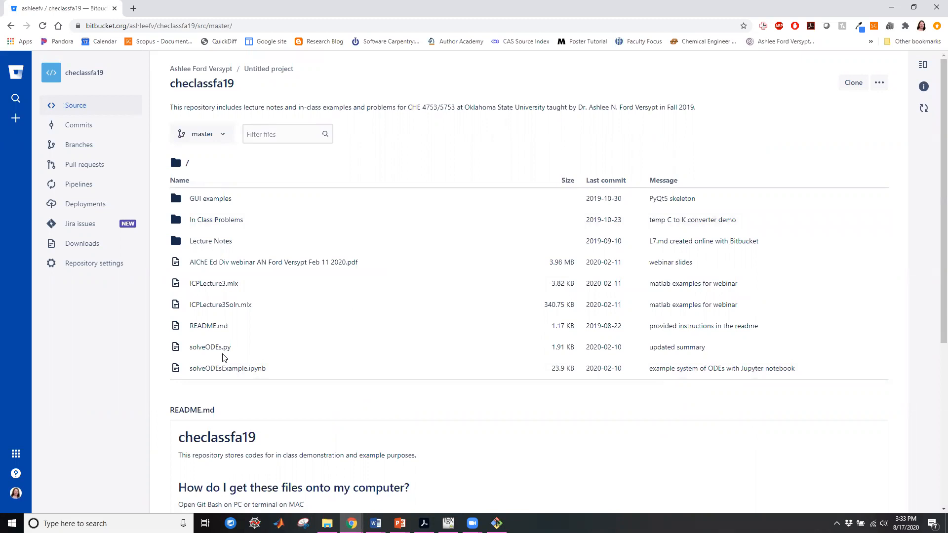
{"action": "mouse_move", "coordinate": [254, 403]}
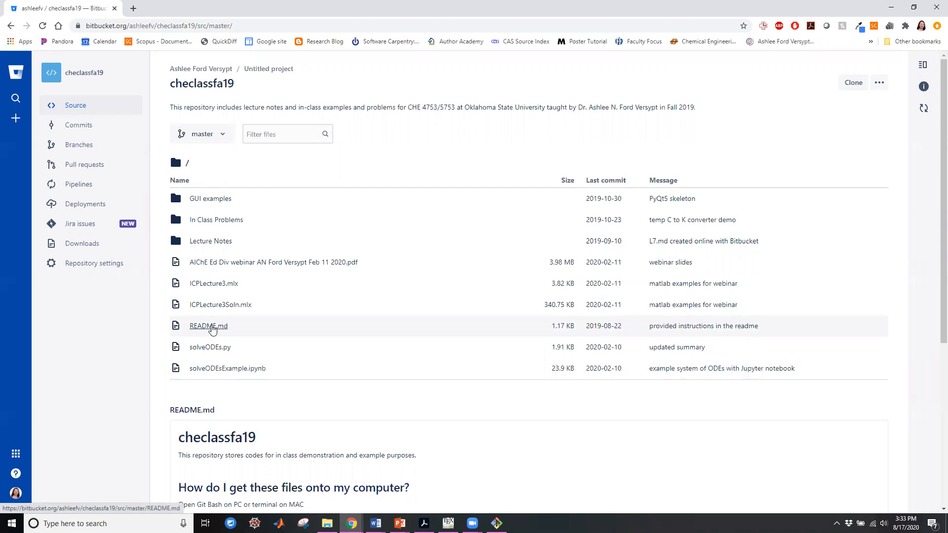
Open README.md by itself, then switch to the Source file browser
{"action": "left_click", "coordinate": [208, 326]}
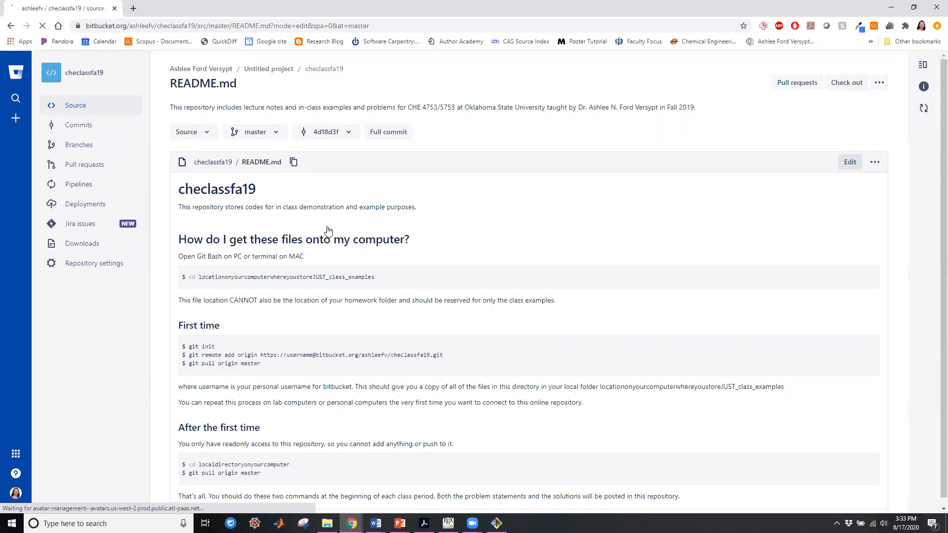
{"action": "left_click", "coordinate": [848, 162]}
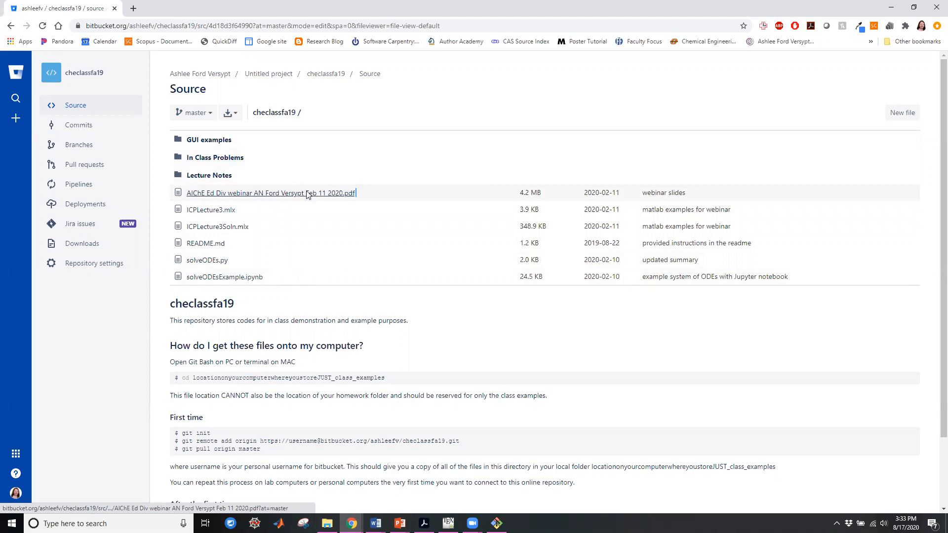
Open the AIChE webinar slides PDF, then return via the checlassfa19 breadcrumb
{"action": "left_click", "coordinate": [271, 193]}
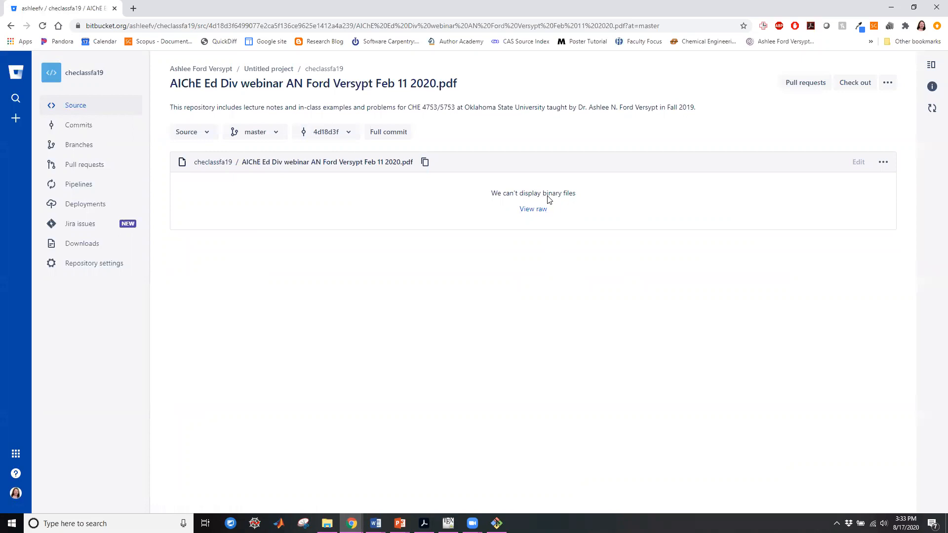
{"action": "mouse_move", "coordinate": [552, 246]}
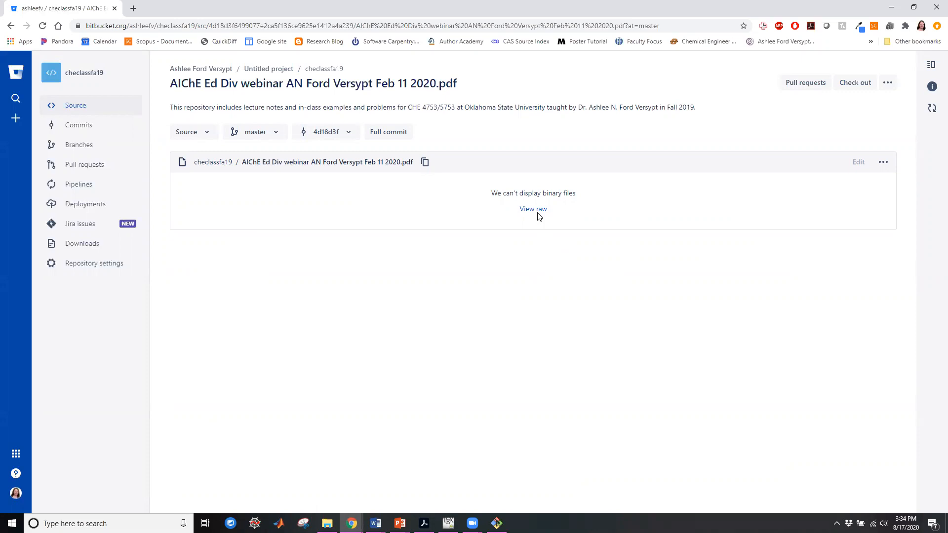
{"action": "mouse_move", "coordinate": [532, 208]}
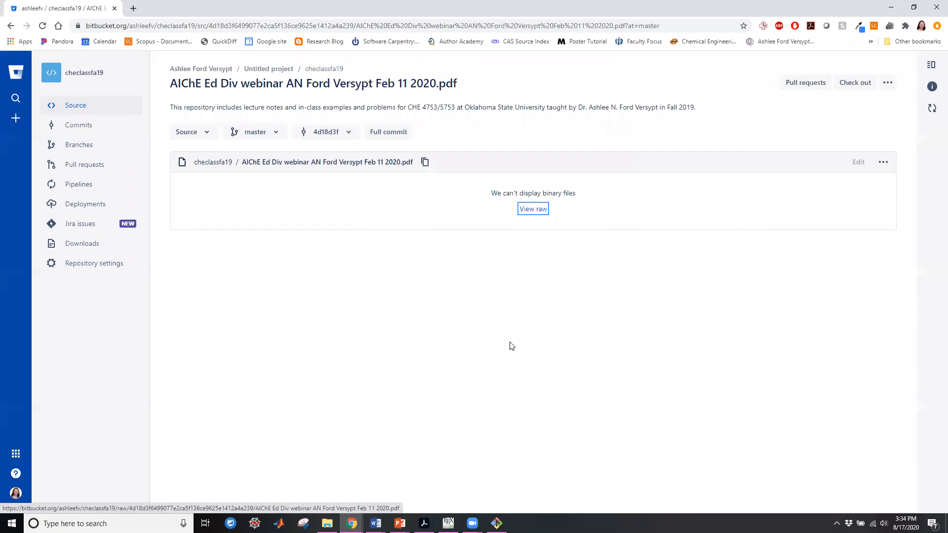
{"action": "left_click", "coordinate": [323, 68]}
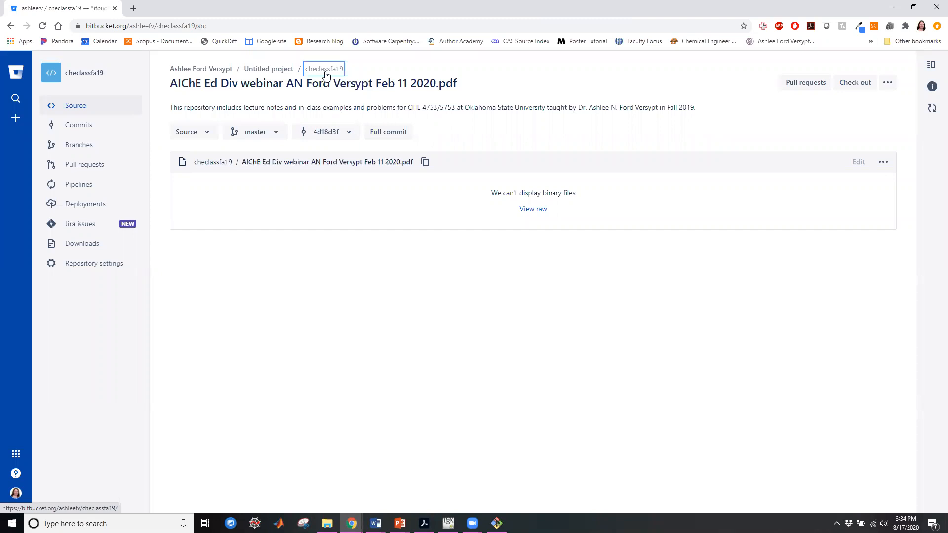
{"action": "left_click", "coordinate": [323, 68]}
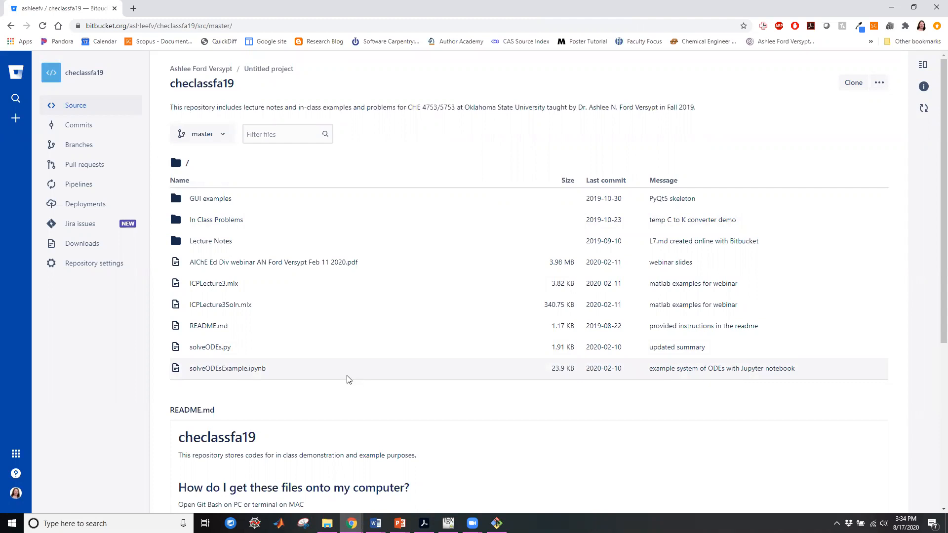